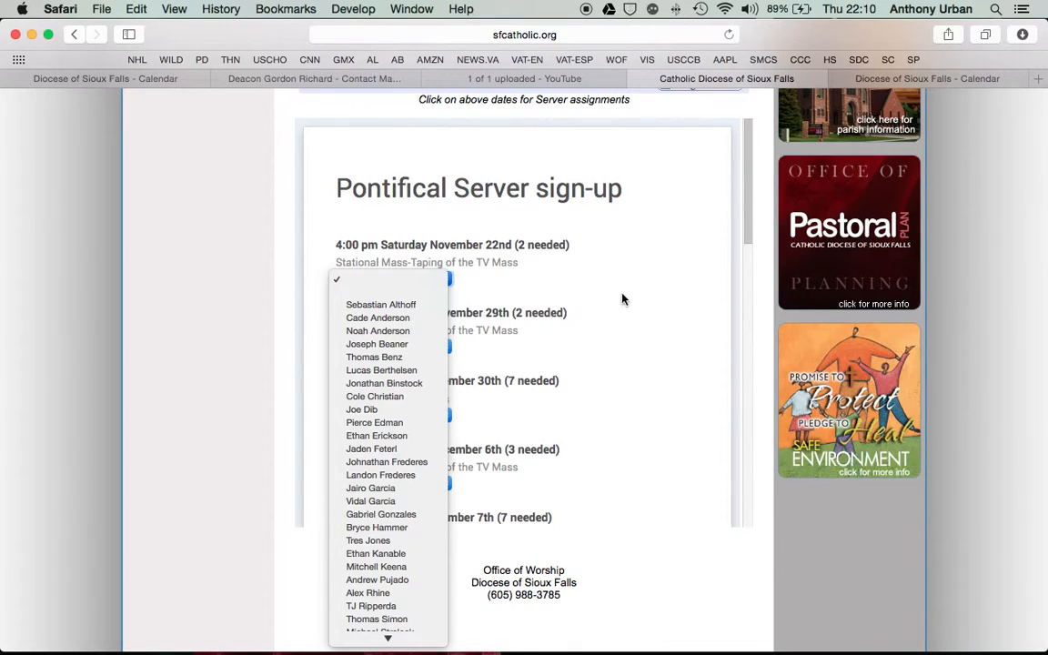
Step: Dismiss the server-name dropdown without choosing a server for the November 22 Stational Mass
click(617, 273)
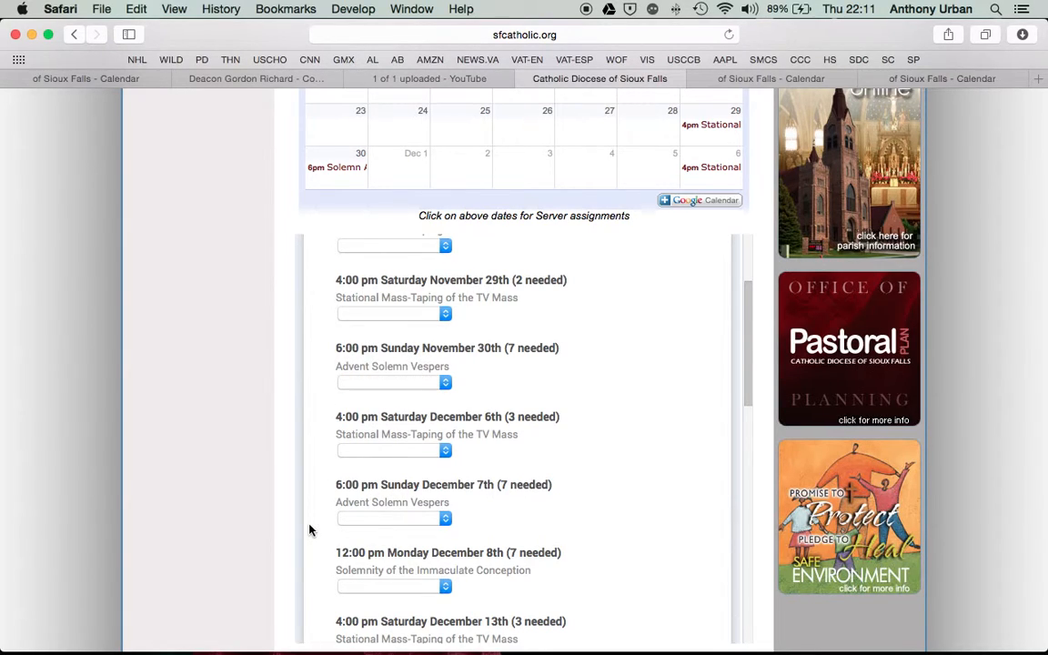
Step: Scroll between the Nov 22 Stational Mass calendar details and the unfilled sign-up form
scroll(down, 3)
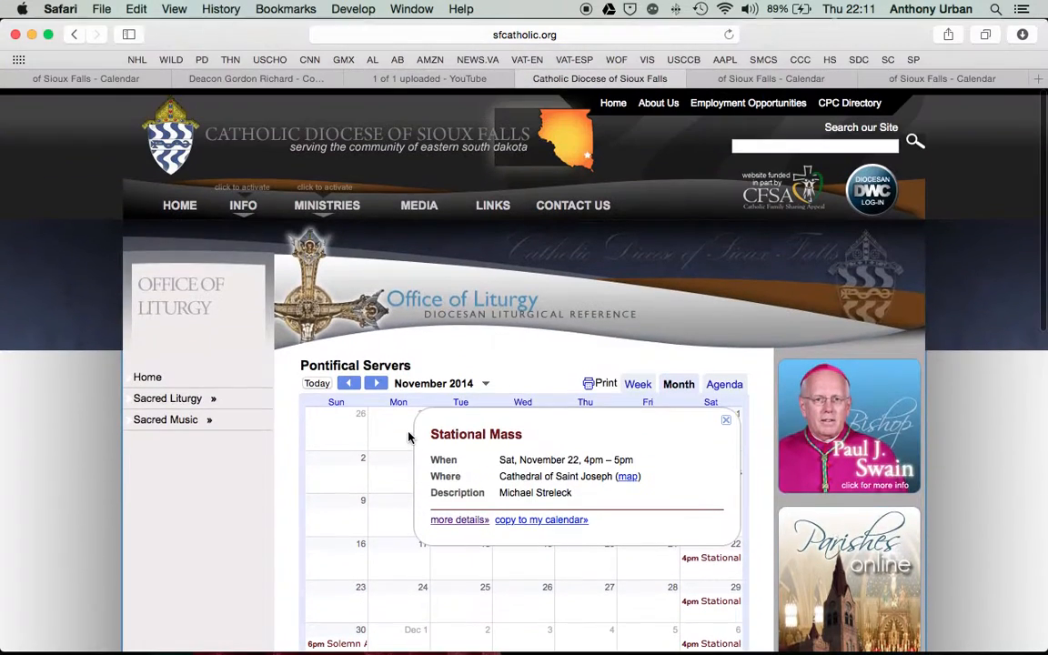
scroll(down, 3)
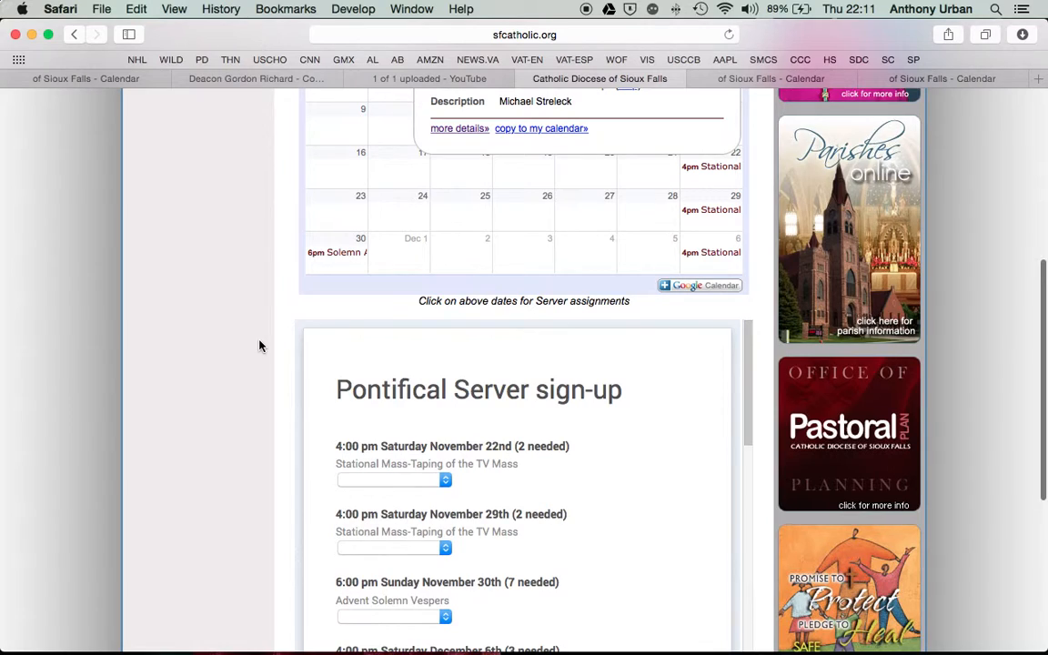